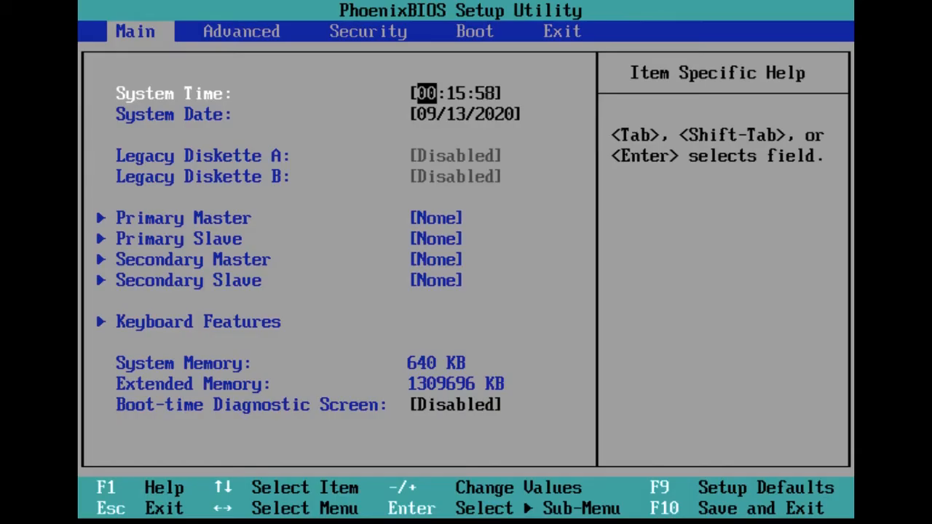
- Browse the Advanced tab and exit BIOS setup so the machine reboots to the CD boot prompt
left_click(242, 32)
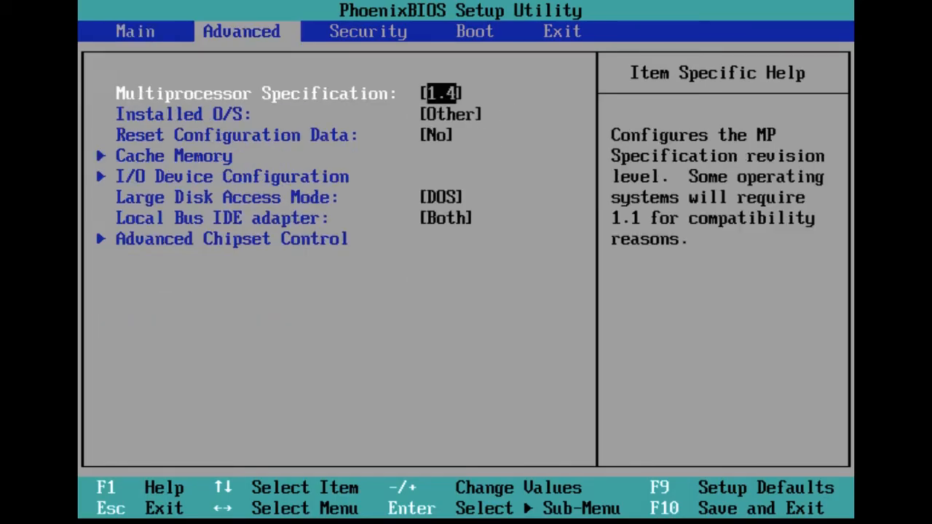
left_click(474, 32)
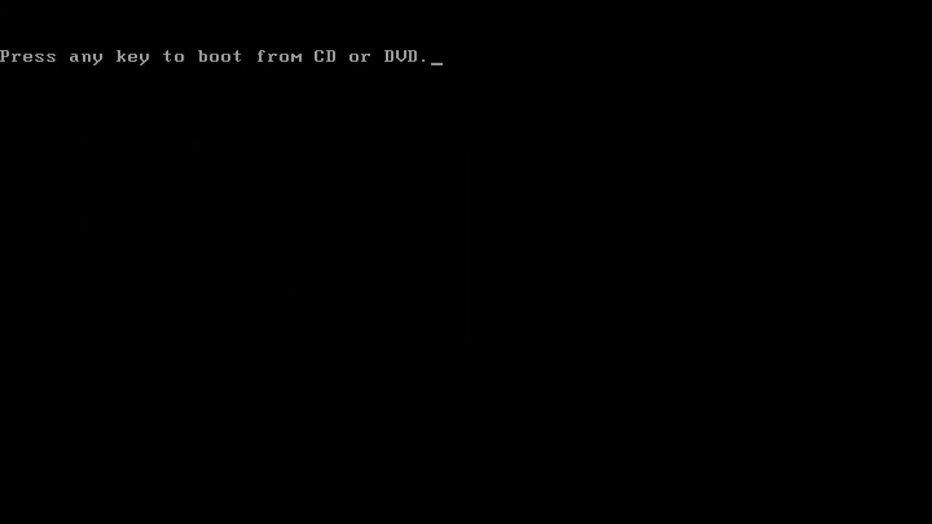
- Boot from the ESR recovery disc and mark 'I accept the agreement' with English selected
key("enter")
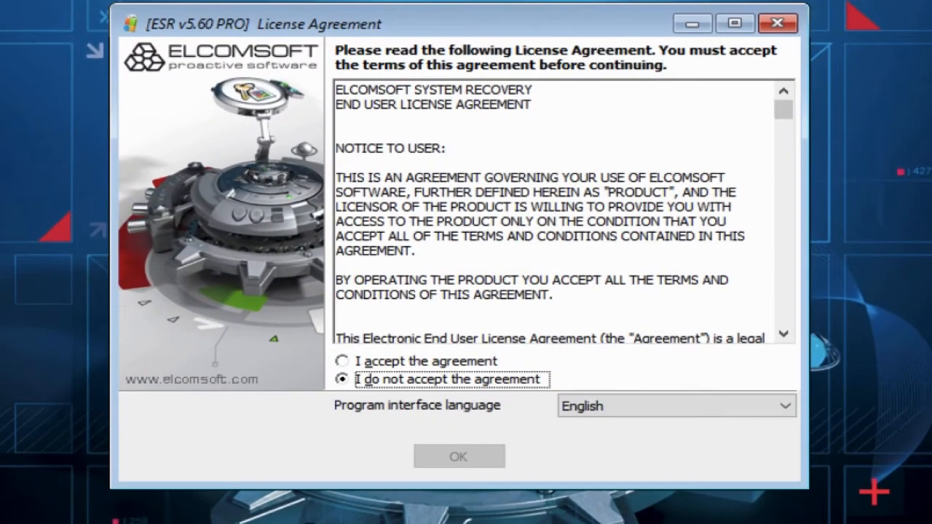
mouse_move(393, 361)
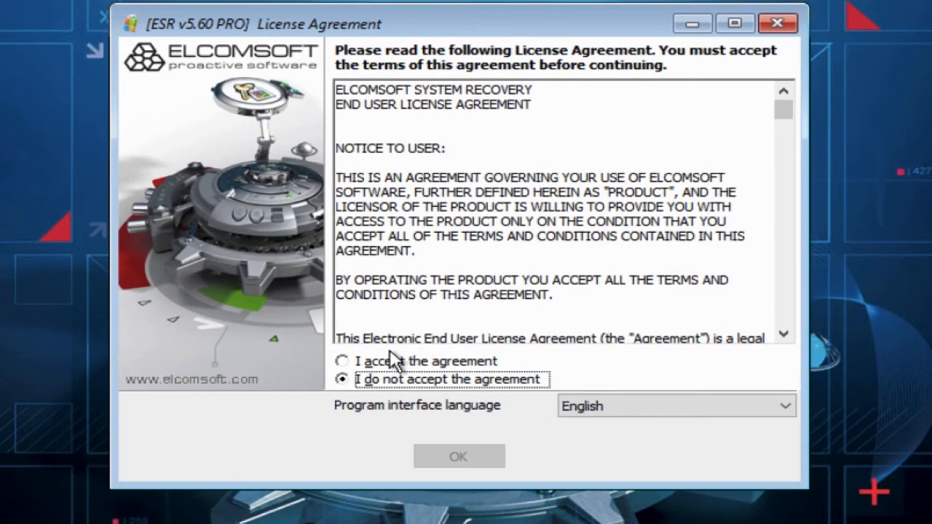
left_click(344, 361)
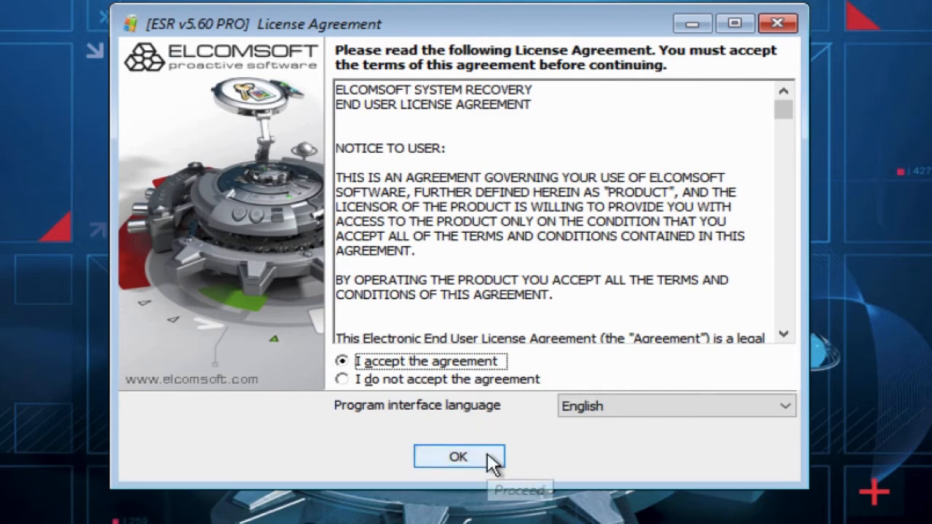
- Confirm the license agreement to reach the hard disk drivers page listing C:, D:, E: and X:
left_click(457, 457)
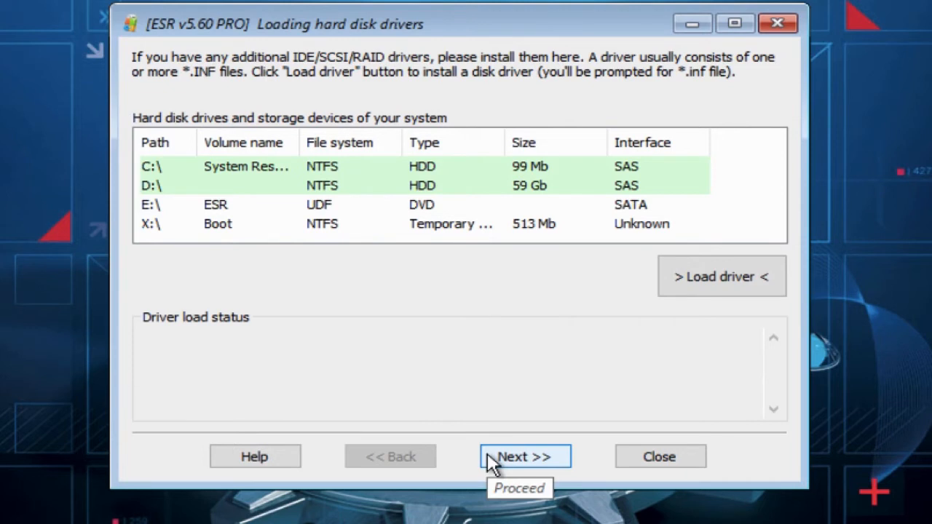
mouse_move(359, 191)
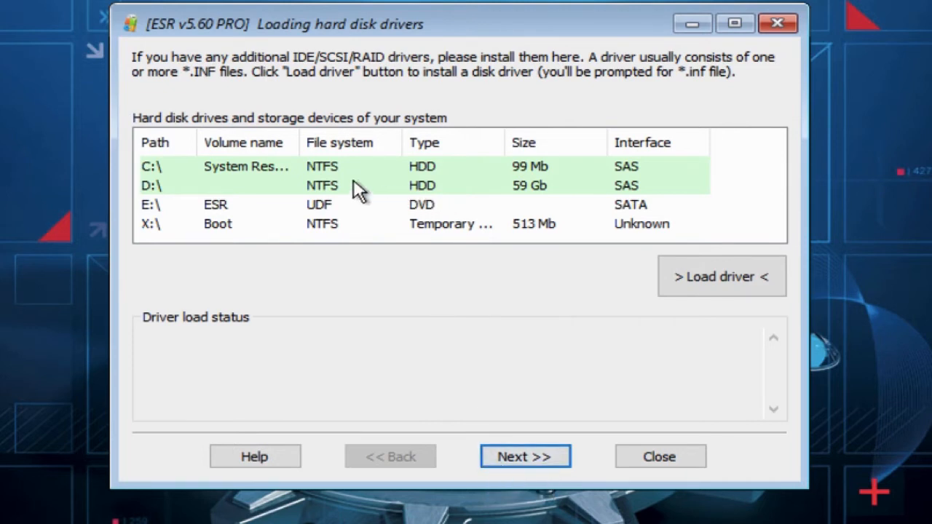
mouse_move(250, 175)
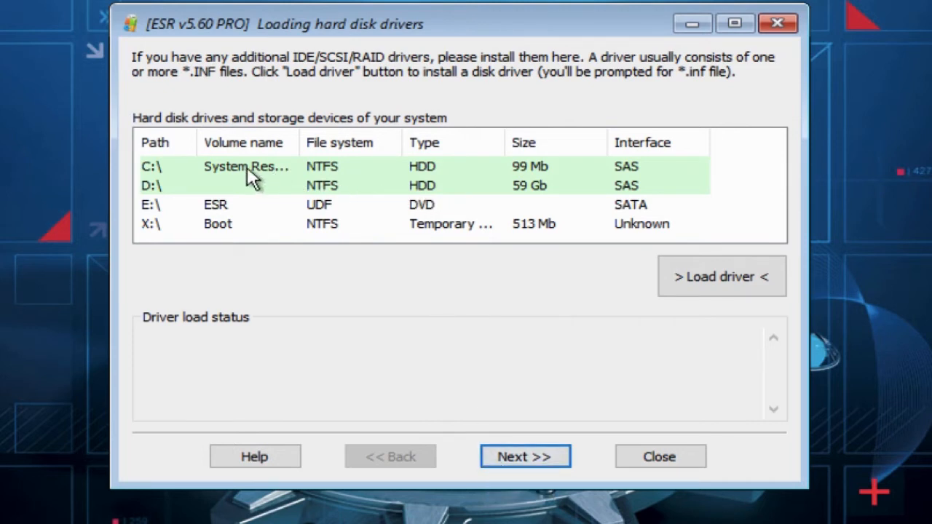
mouse_move(152, 196)
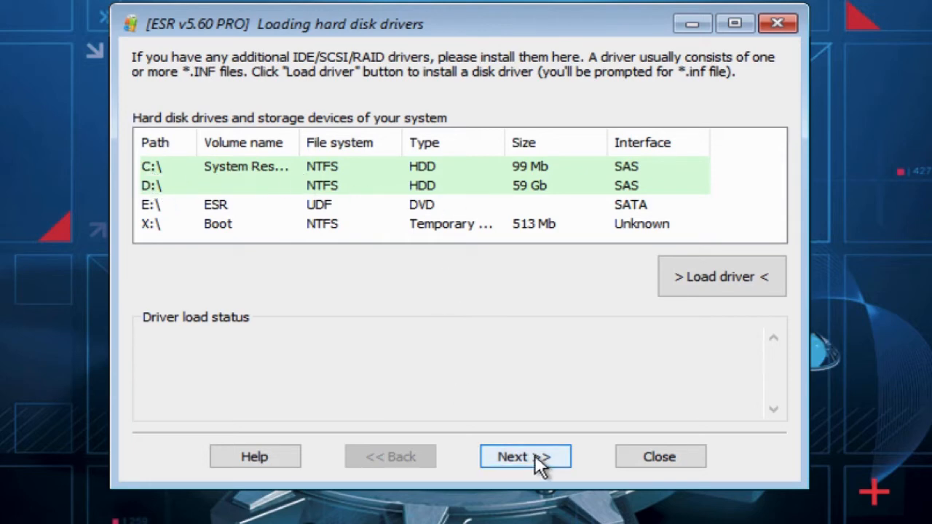
- Choose Miscellaneous as the database source and SYSKEY as the working mode
left_click(524, 457)
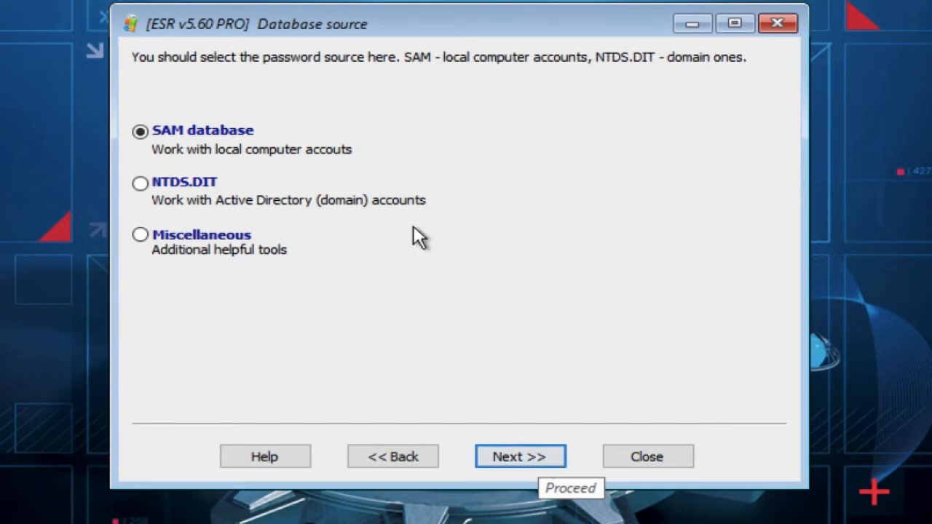
left_click(140, 234)
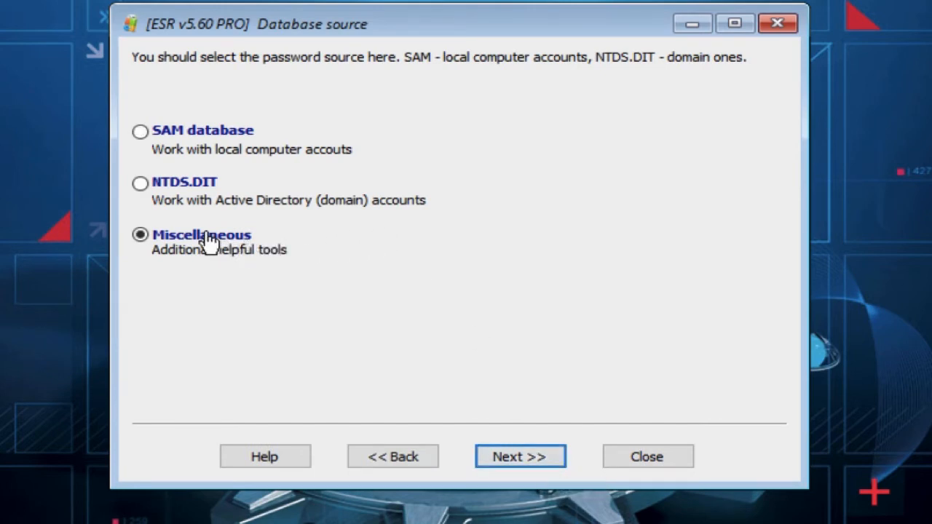
mouse_move(447, 365)
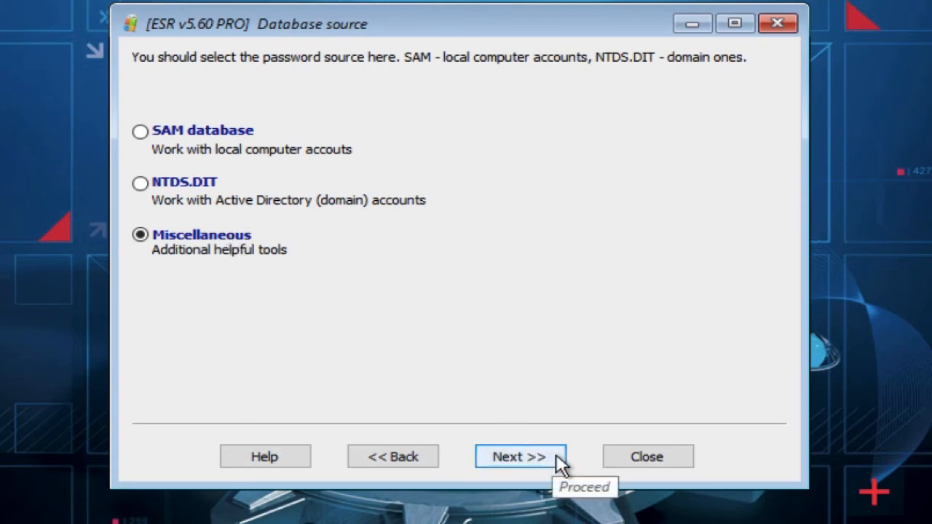
left_click(519, 457)
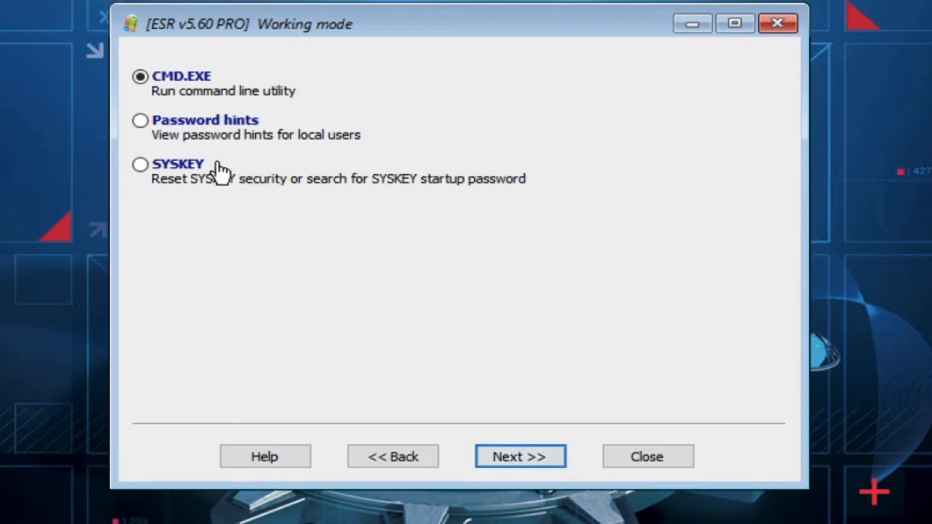
left_click(140, 163)
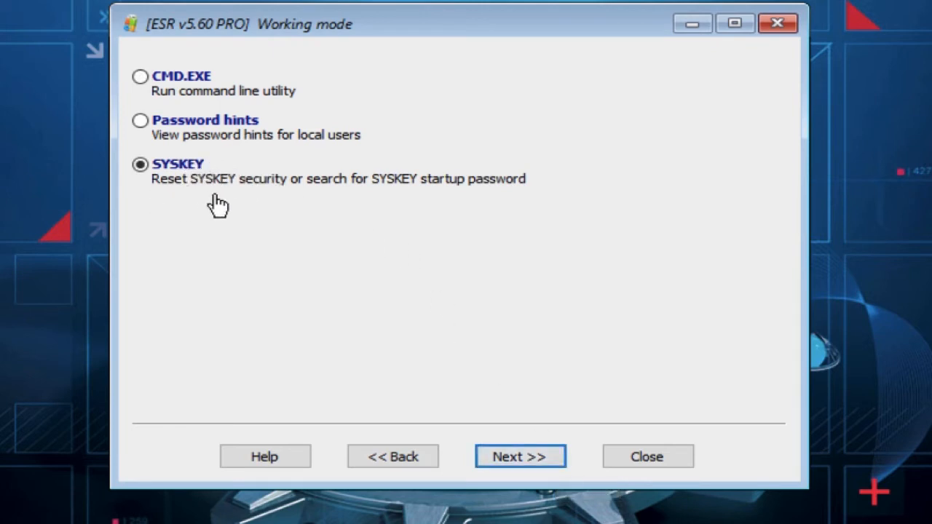
mouse_move(522, 457)
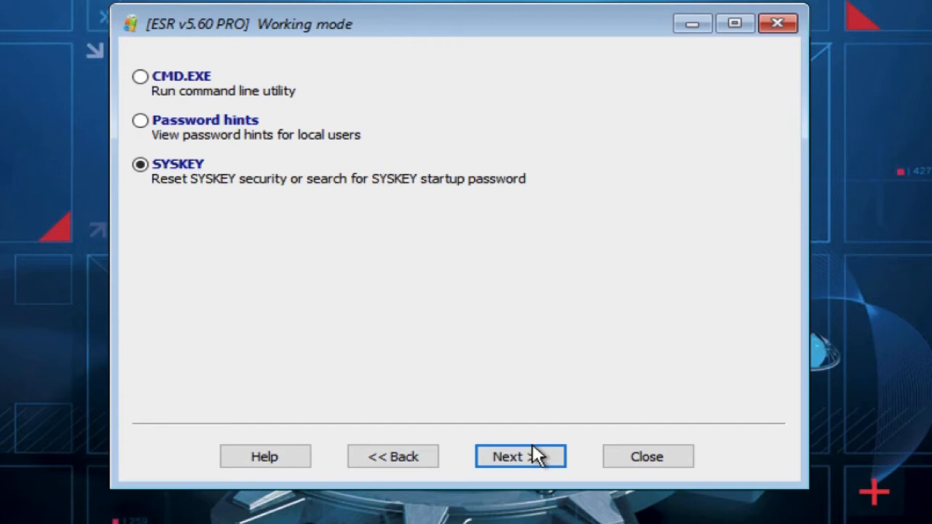
- Advance to the Resetting SYSKEY page for D:\Windows with STARTUP PASSWORD as the location
left_click(521, 457)
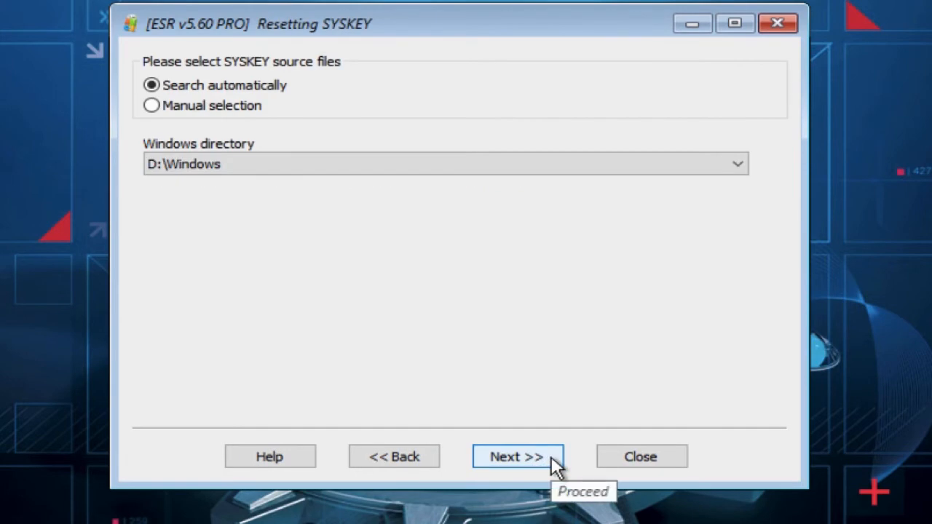
mouse_move(352, 291)
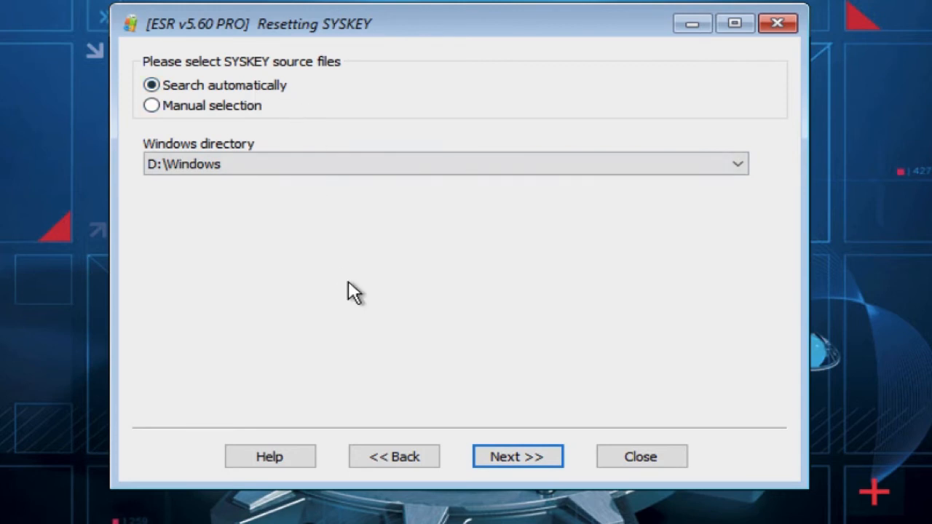
left_click(517, 457)
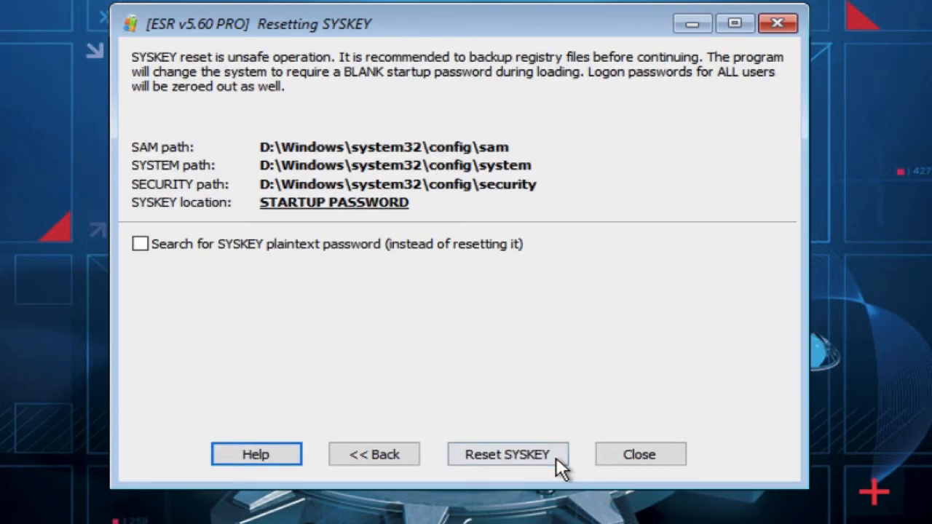
mouse_move(577, 361)
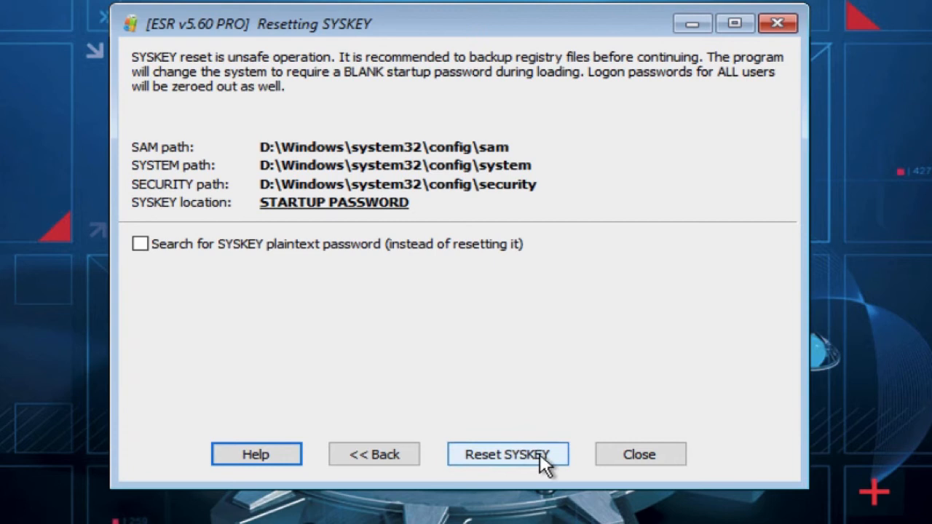
mouse_move(553, 469)
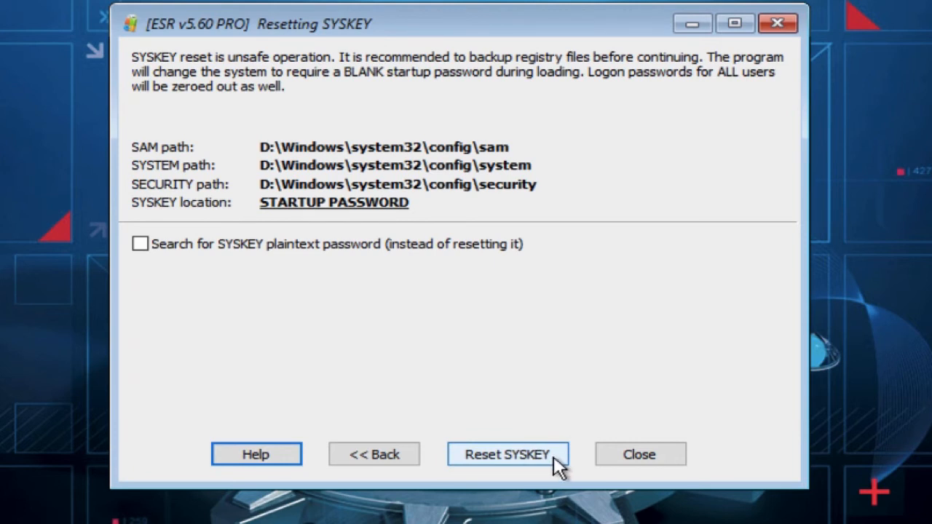
- Reset the SYSKEY and accept the data-loss warning with Yes
left_click(506, 454)
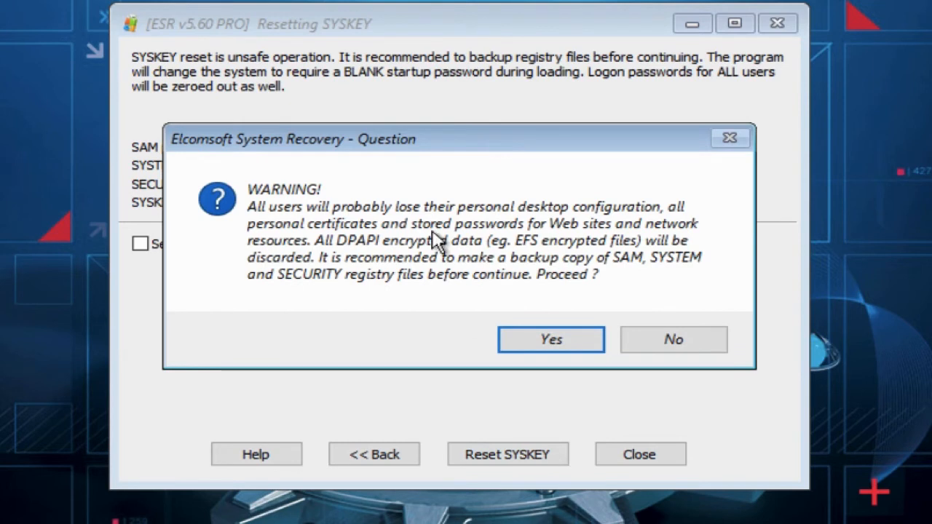
mouse_move(553, 230)
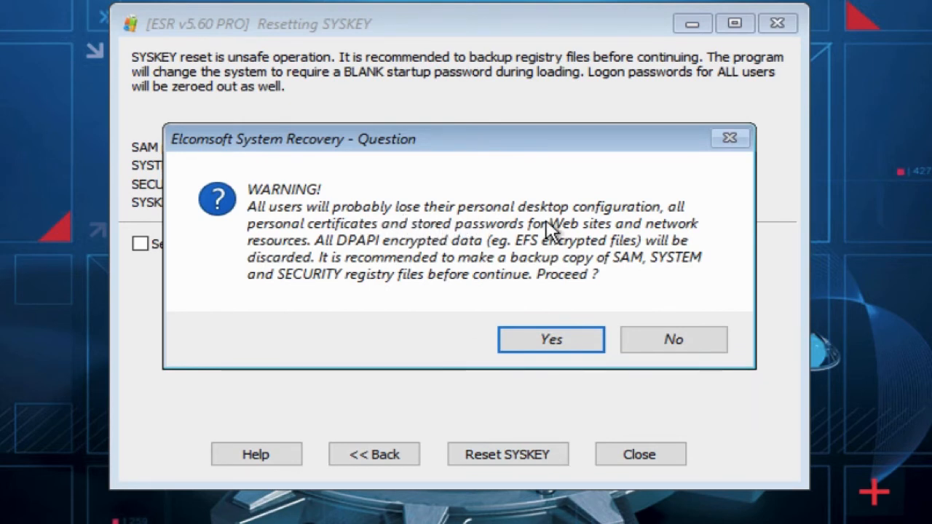
mouse_move(421, 230)
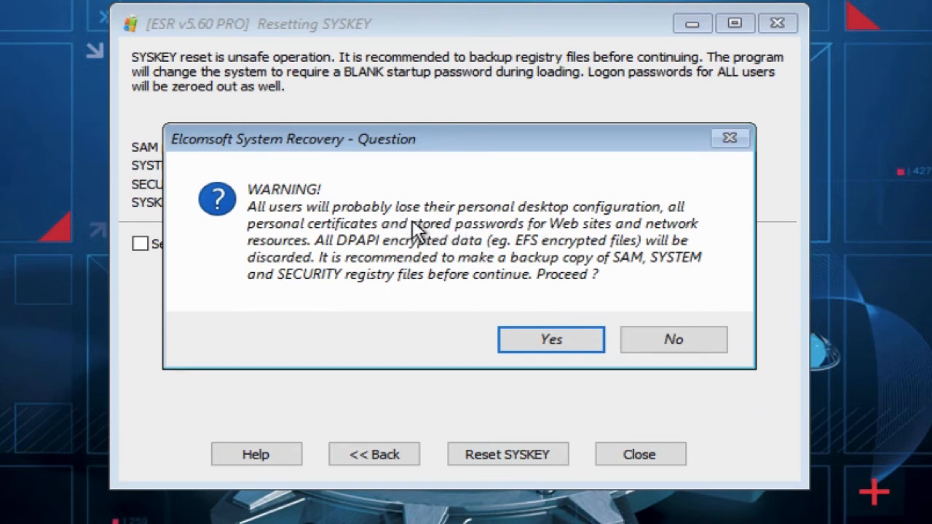
mouse_move(522, 246)
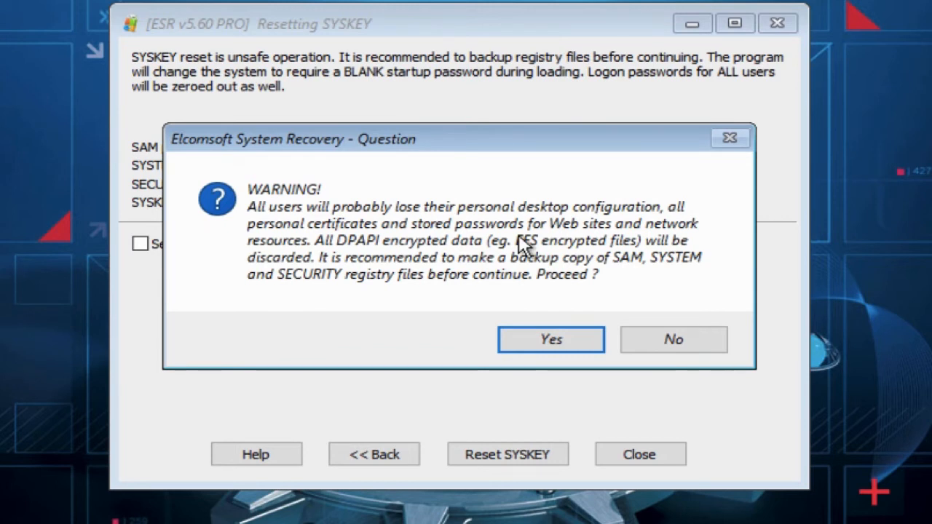
mouse_move(434, 265)
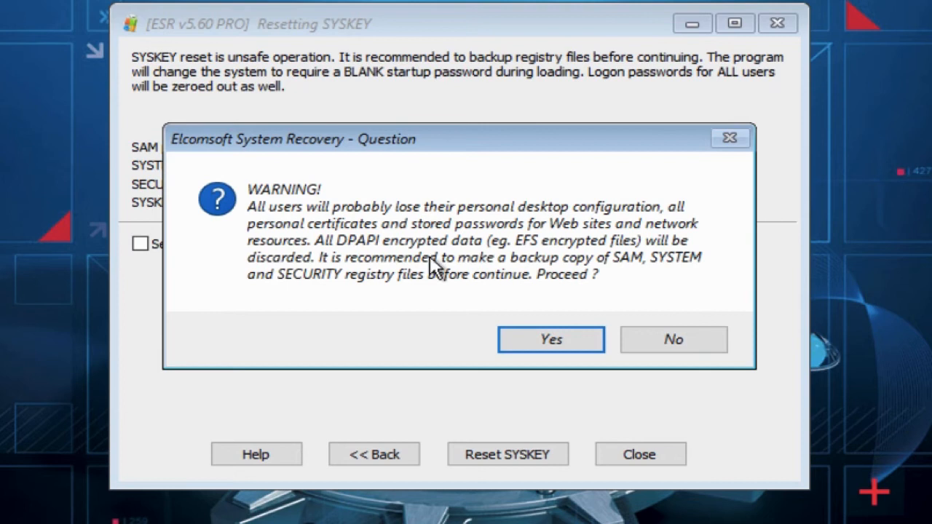
mouse_move(588, 280)
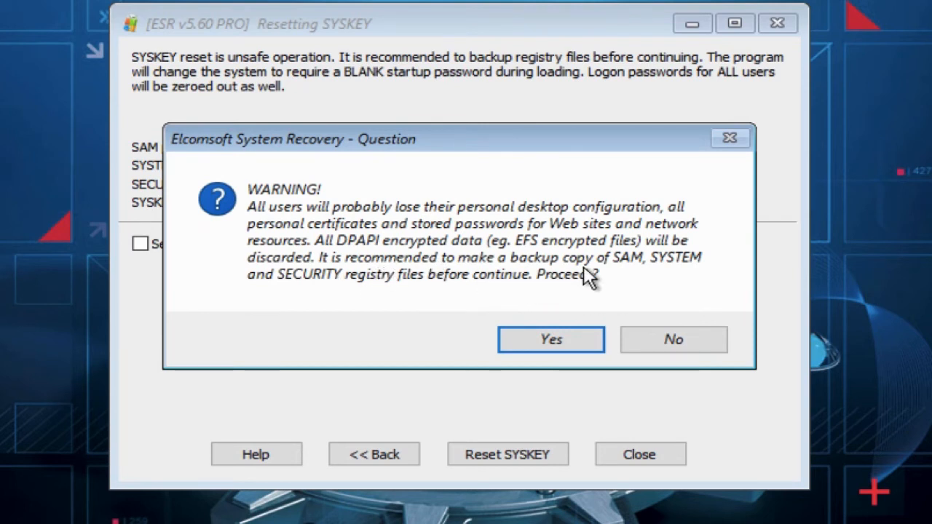
mouse_move(425, 250)
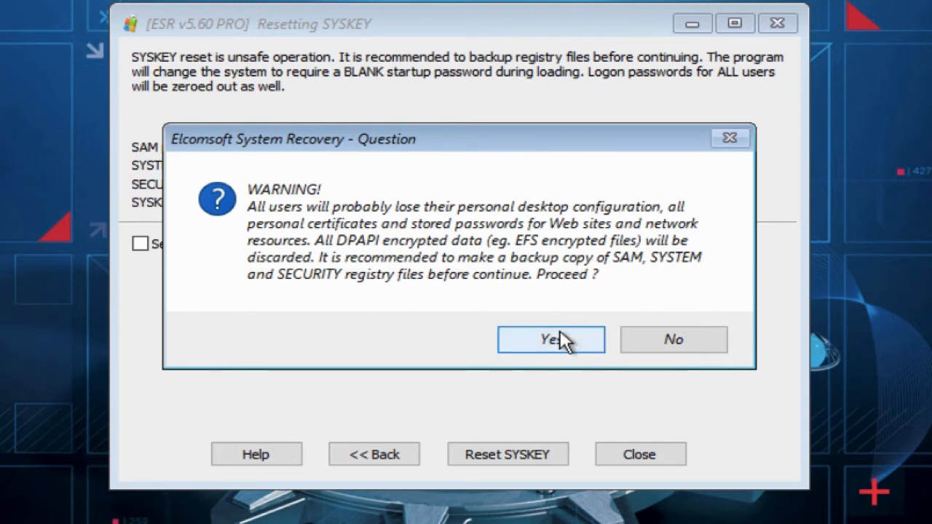
left_click(550, 340)
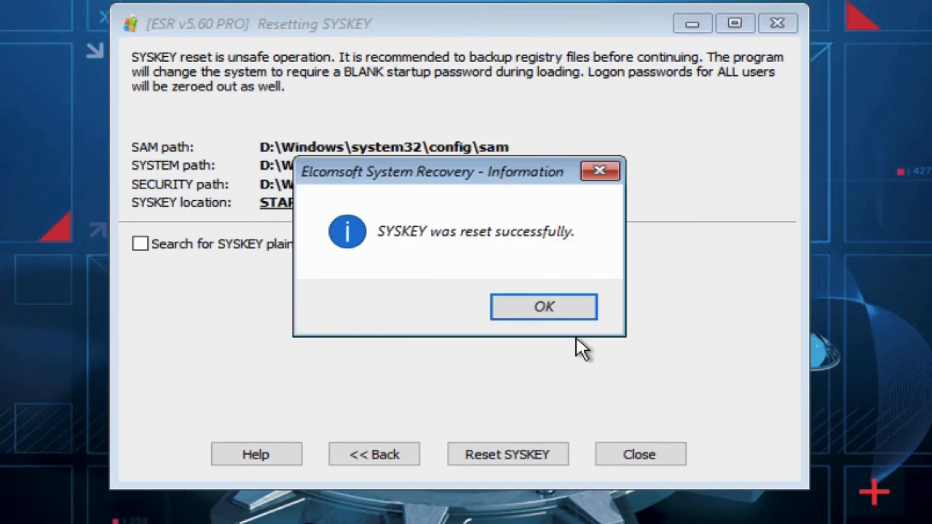
- Acknowledge the successful reset, close ESR and confirm rebooting the computer
left_click(543, 305)
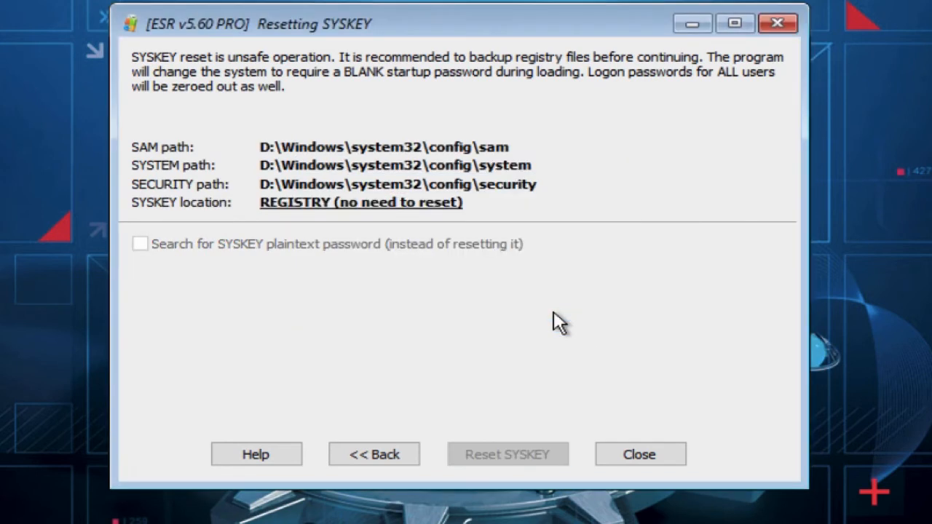
mouse_move(527, 216)
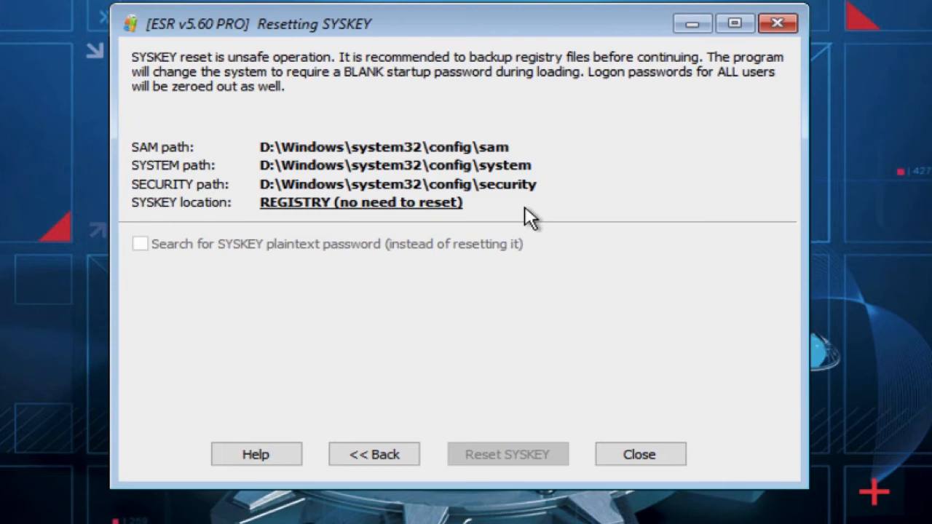
left_click(639, 454)
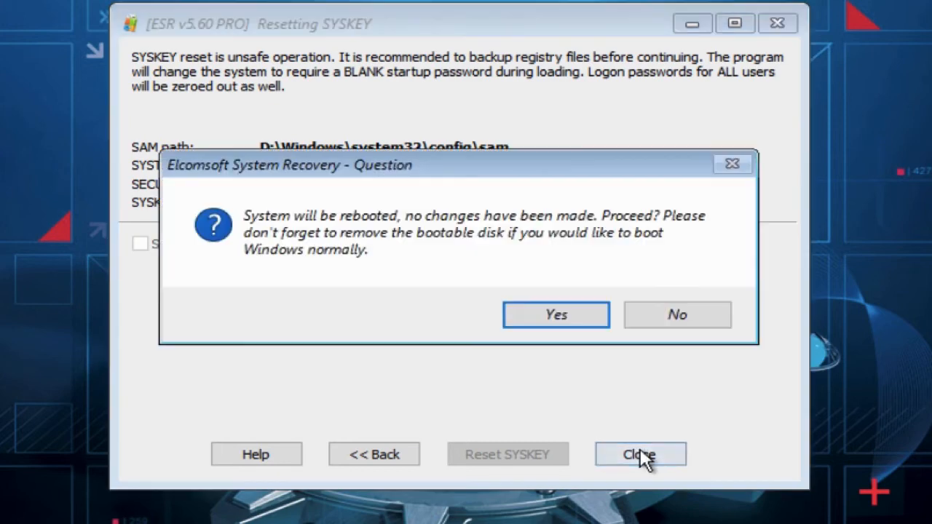
mouse_move(556, 314)
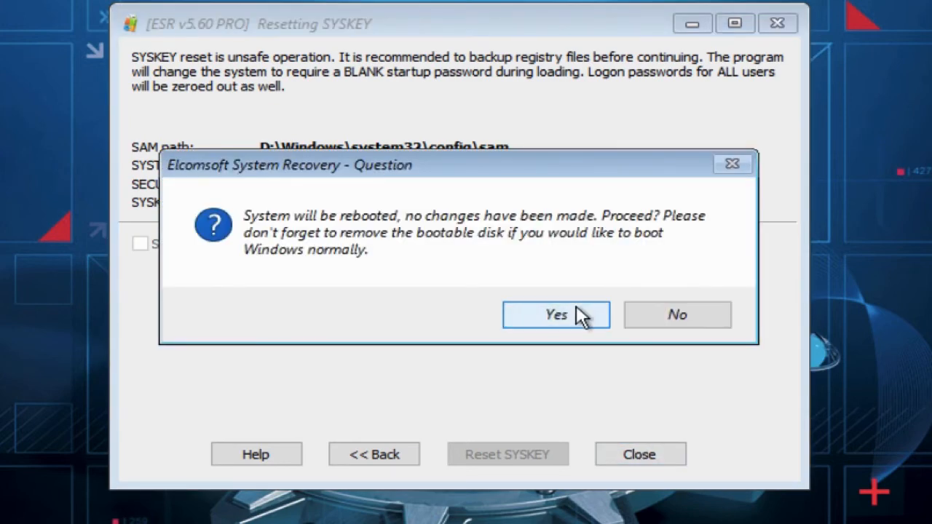
left_click(556, 315)
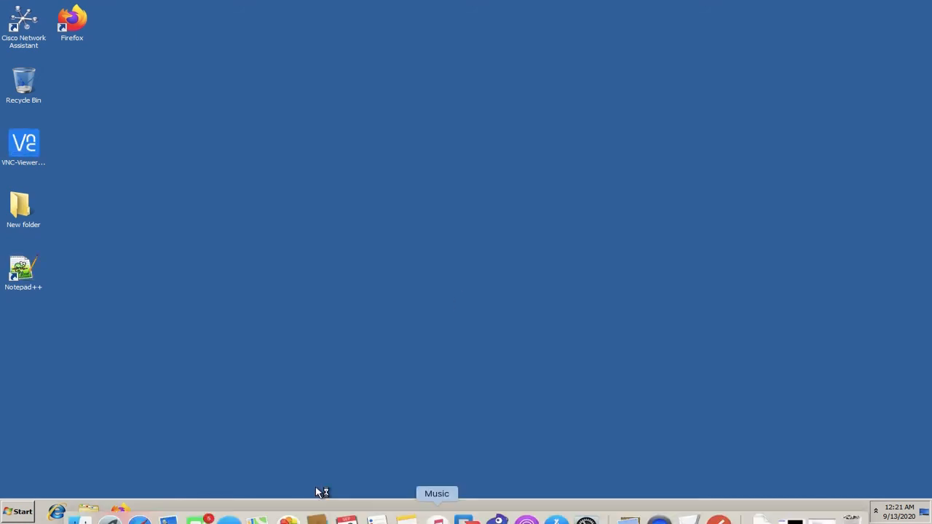
- Bring up the Start menu listing Remote Desktop Connection, Command Prompt and Visio 2013
left_click(17, 511)
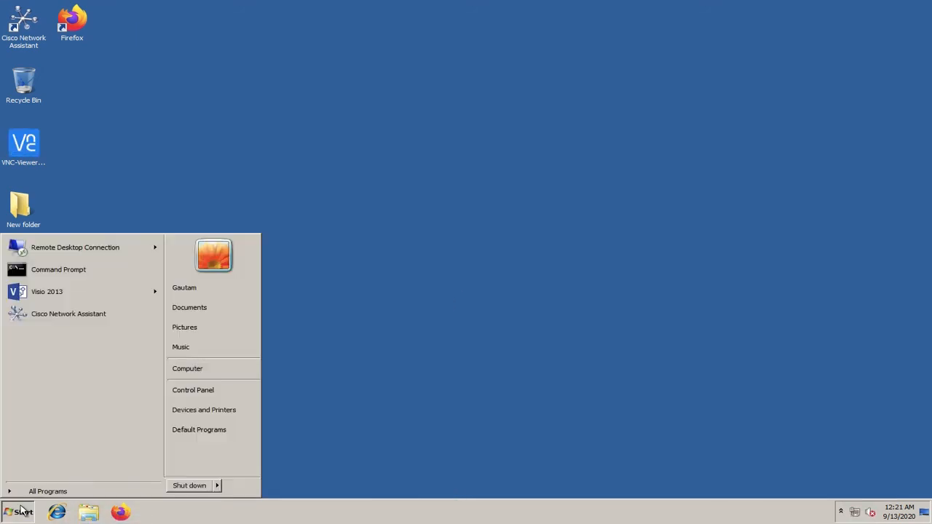